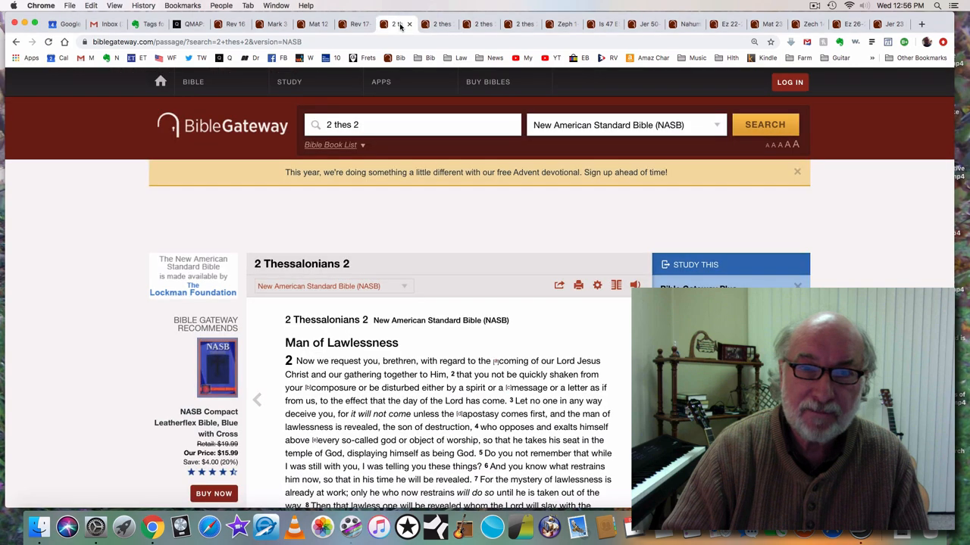
# - Scroll down through the KJV text of 2 Thessalonians 2
pyautogui.scroll(-3)
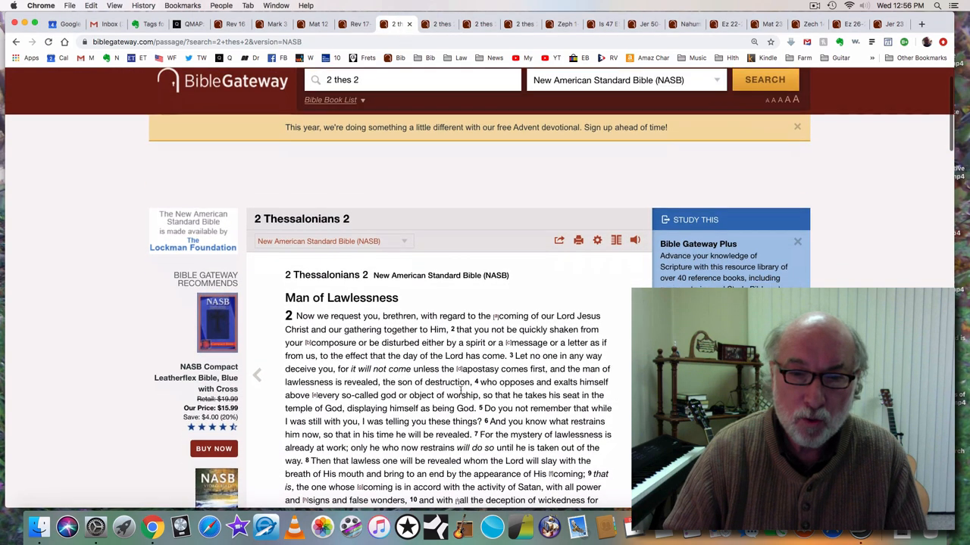
pyautogui.scroll(-3)
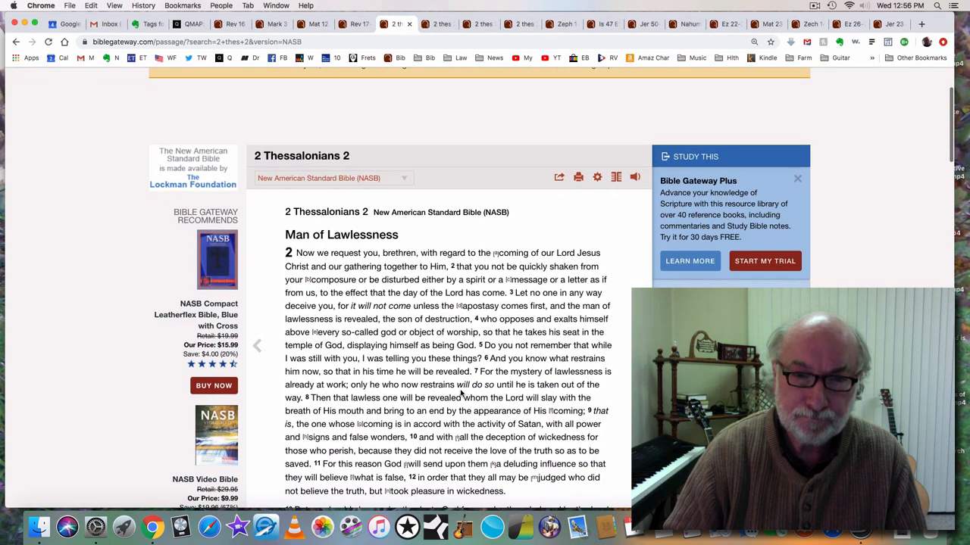
pyautogui.scroll(-3)
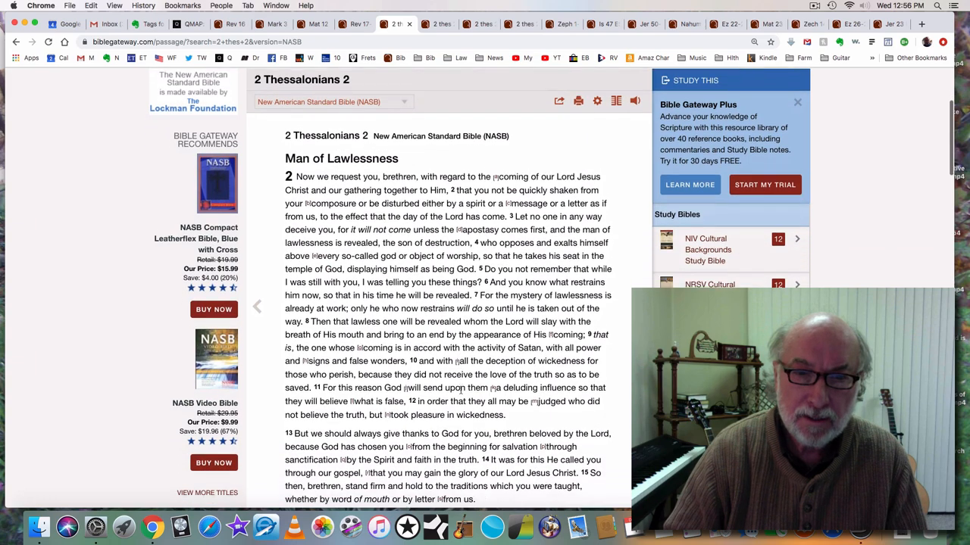
pyautogui.scroll(-3)
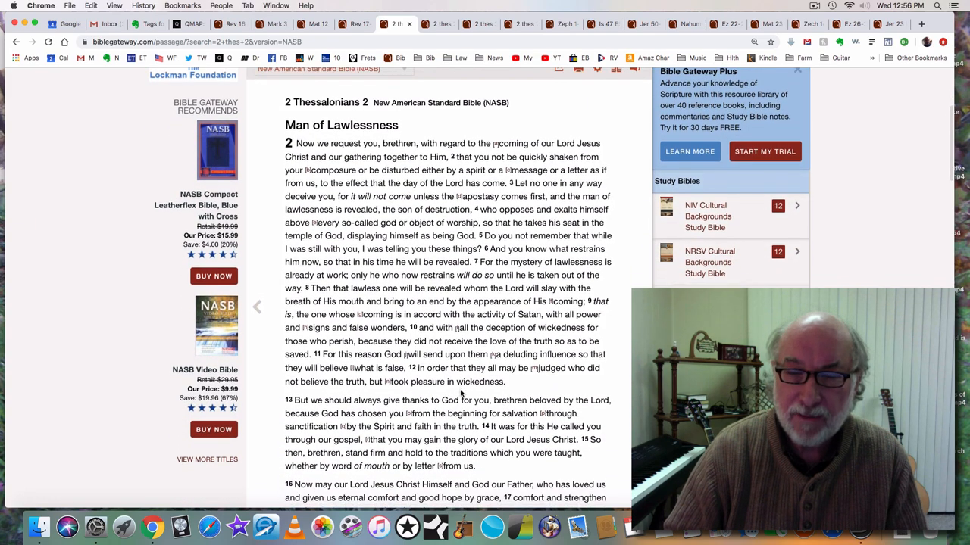
pyautogui.scroll(-3)
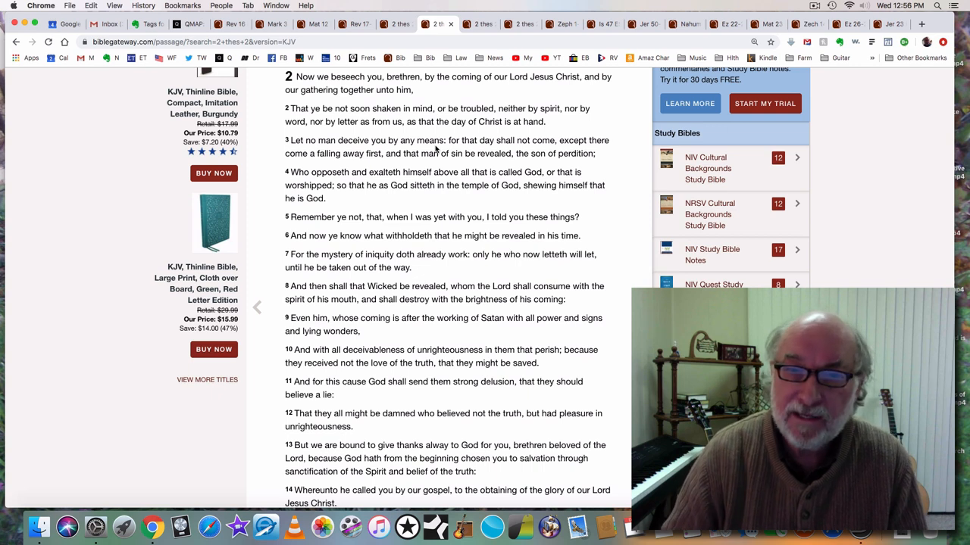
pyautogui.moveTo(560, 144)
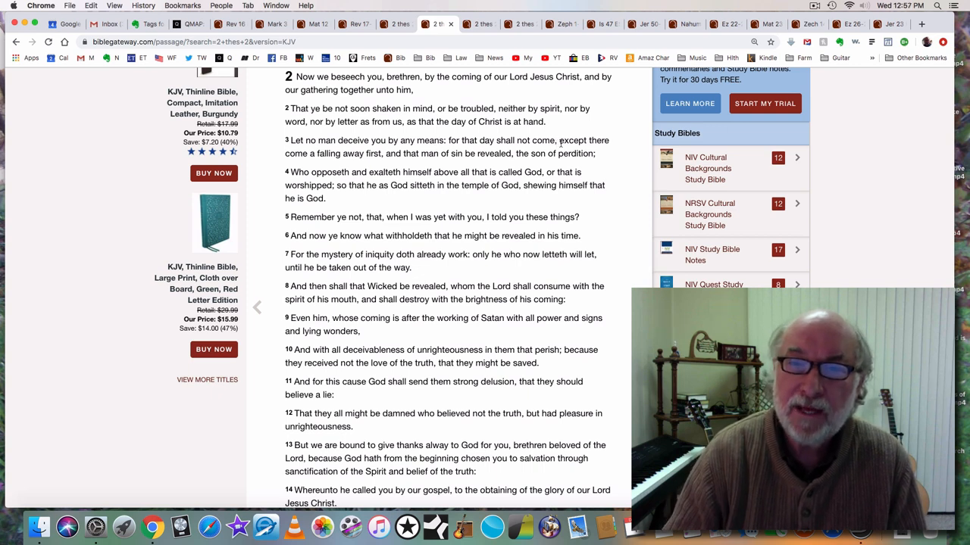
pyautogui.moveTo(360, 163)
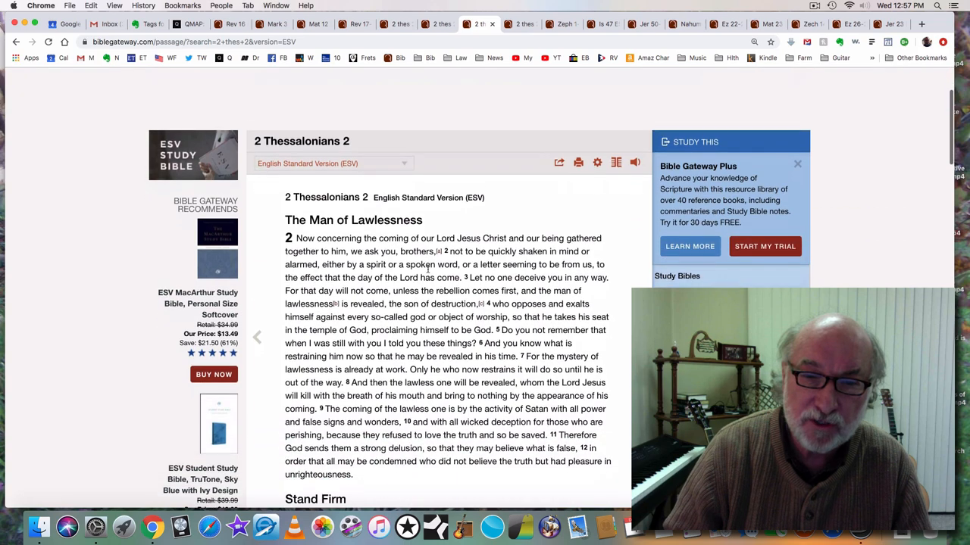
# - Scroll through the ESV text of 2 Thessalonians 2 to the chapter's end
pyautogui.scroll(-3)
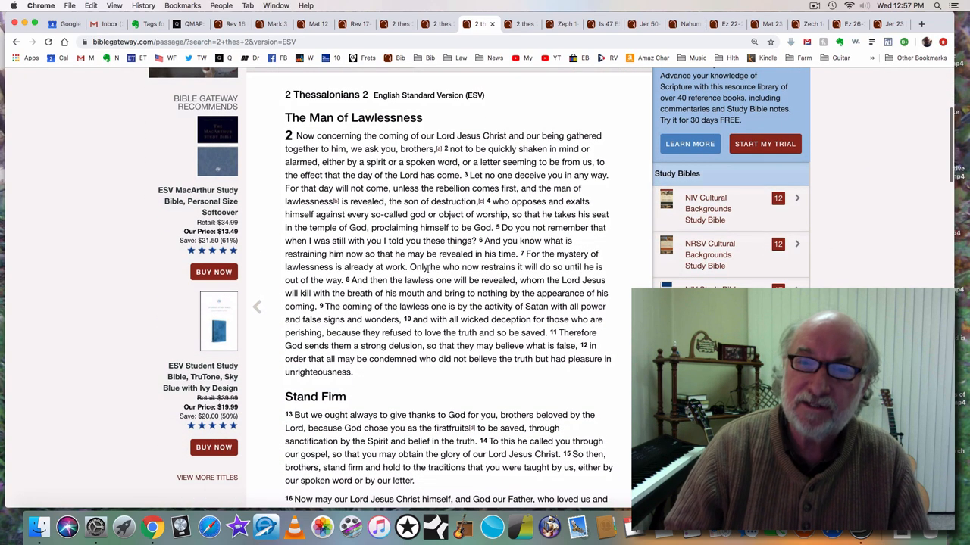
pyautogui.scroll(-3)
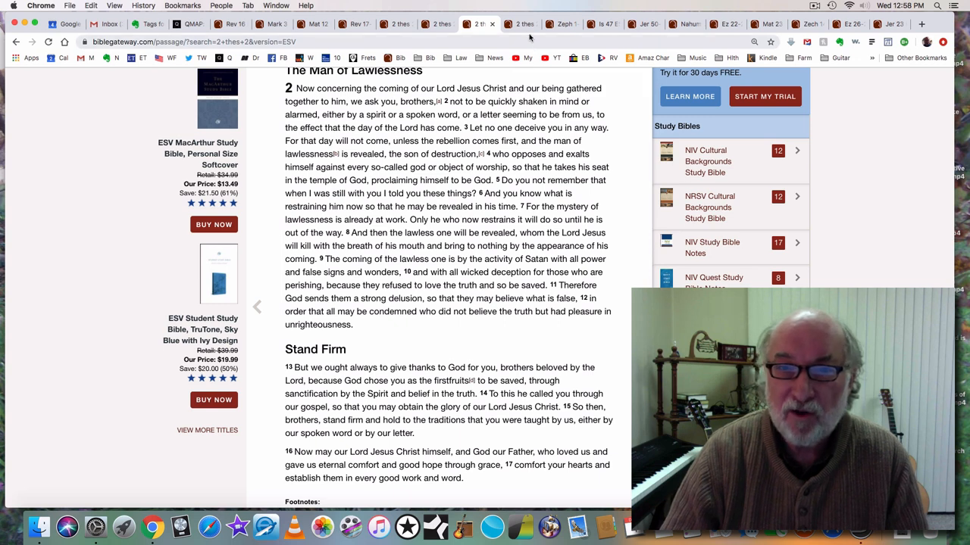
# - Switch to the Orthodox Jewish Bible tab and read 2 Thessalonians 2 into verse 8
pyautogui.click(519, 23)
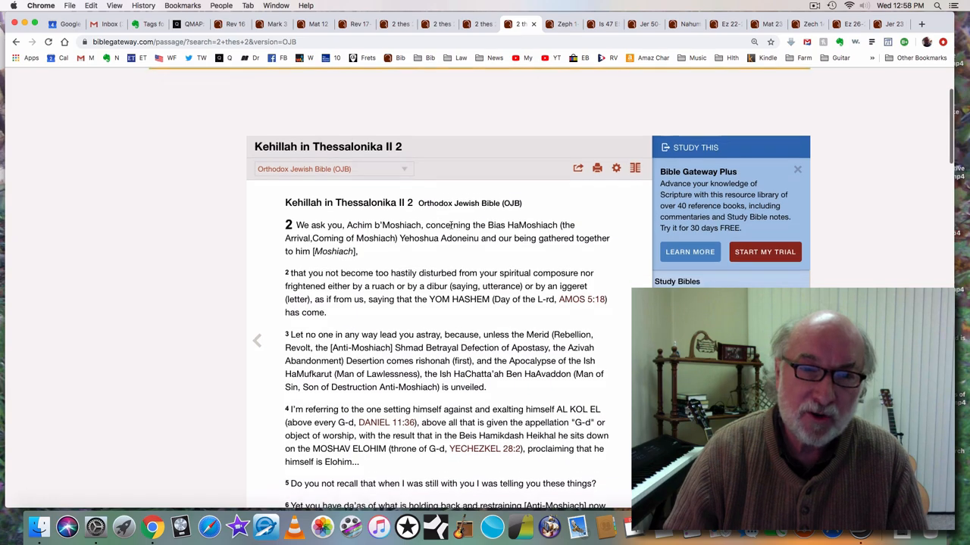
pyautogui.scroll(-3)
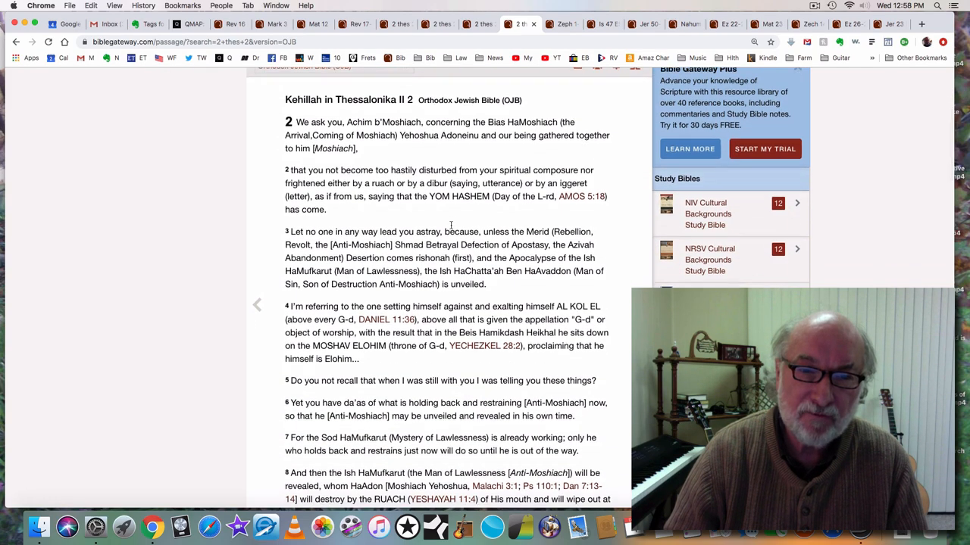
pyautogui.scroll(-3)
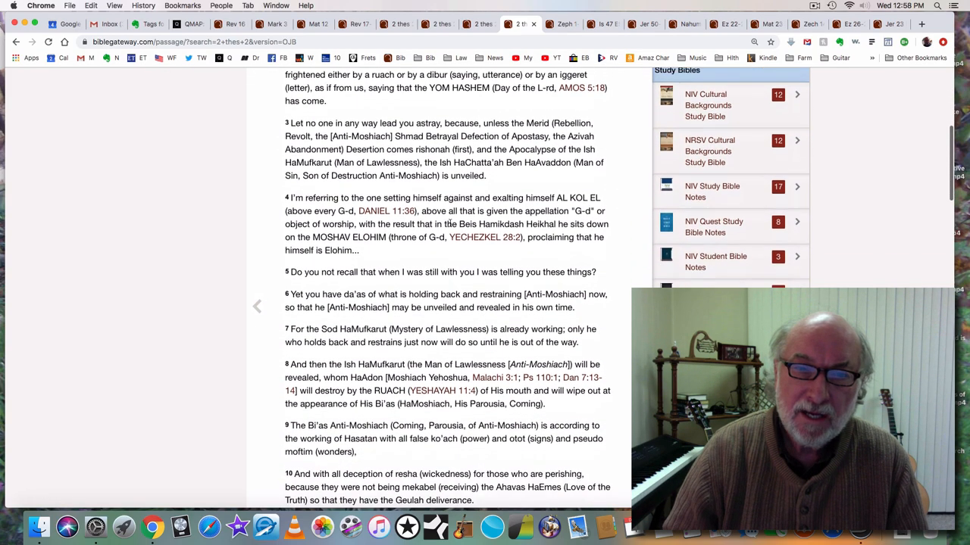
pyautogui.scroll(-3)
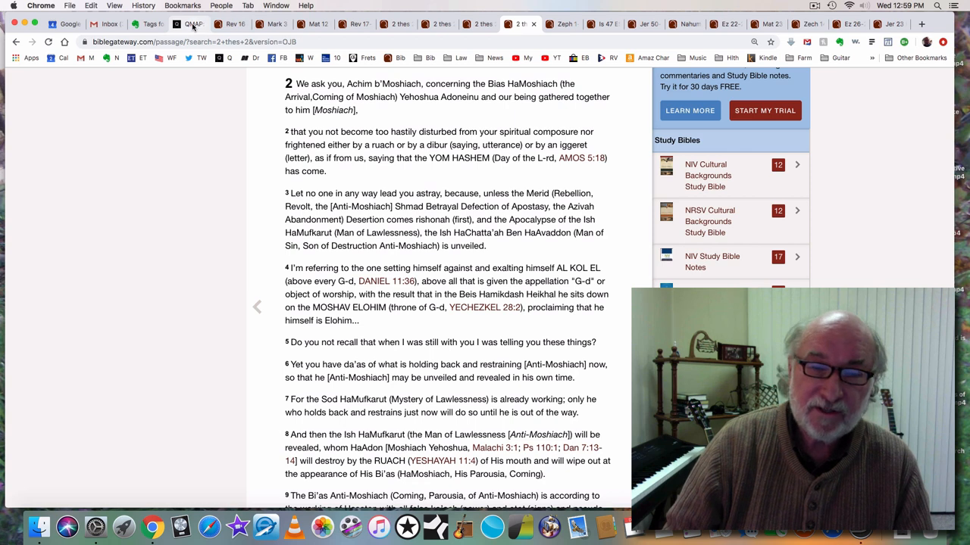
# - Open QMap post 3649 and scroll past the tweet image to the YouTube link
pyautogui.click(188, 24)
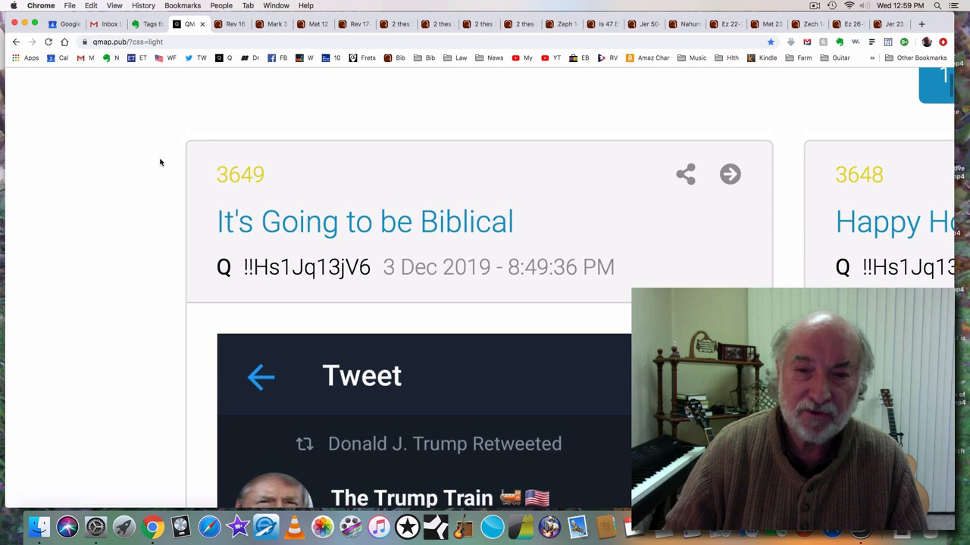
pyautogui.scroll(-3)
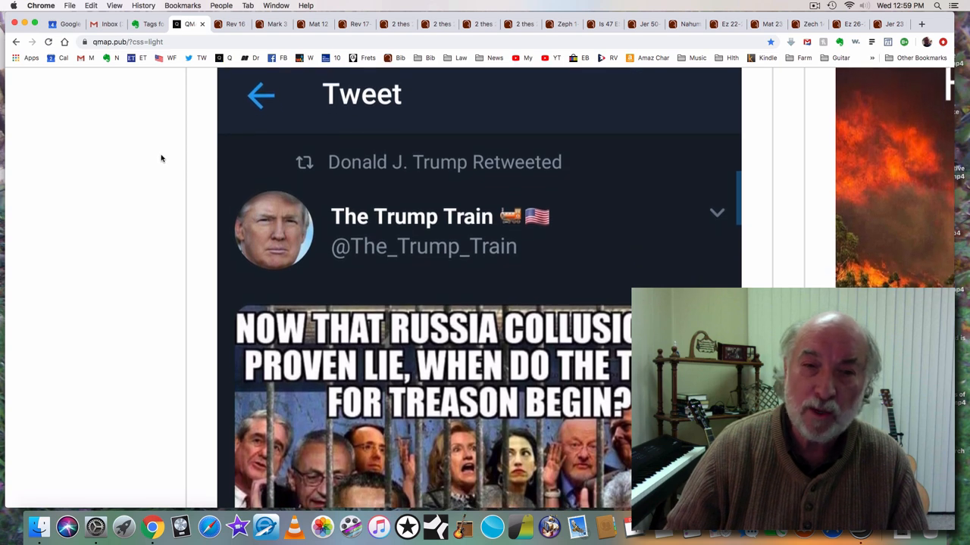
pyautogui.scroll(-3)
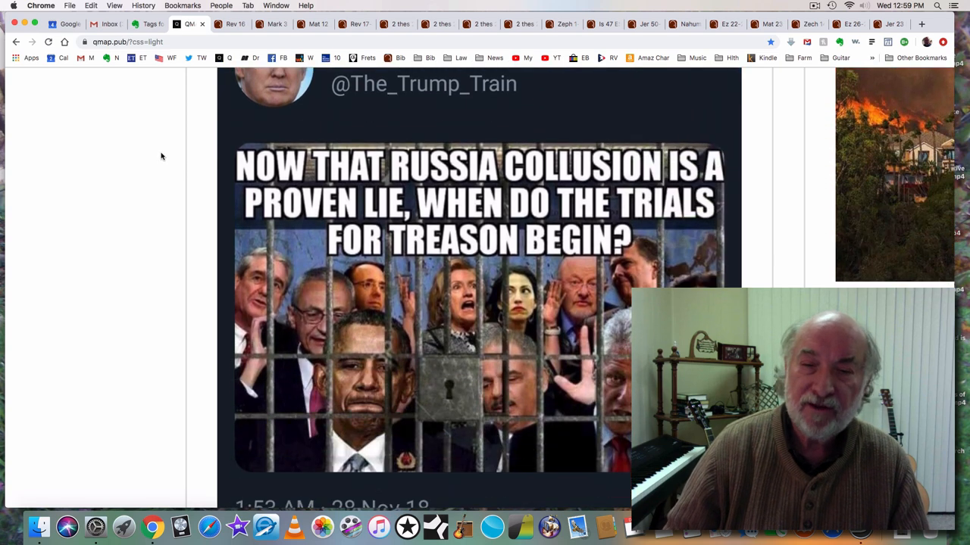
pyautogui.scroll(-3)
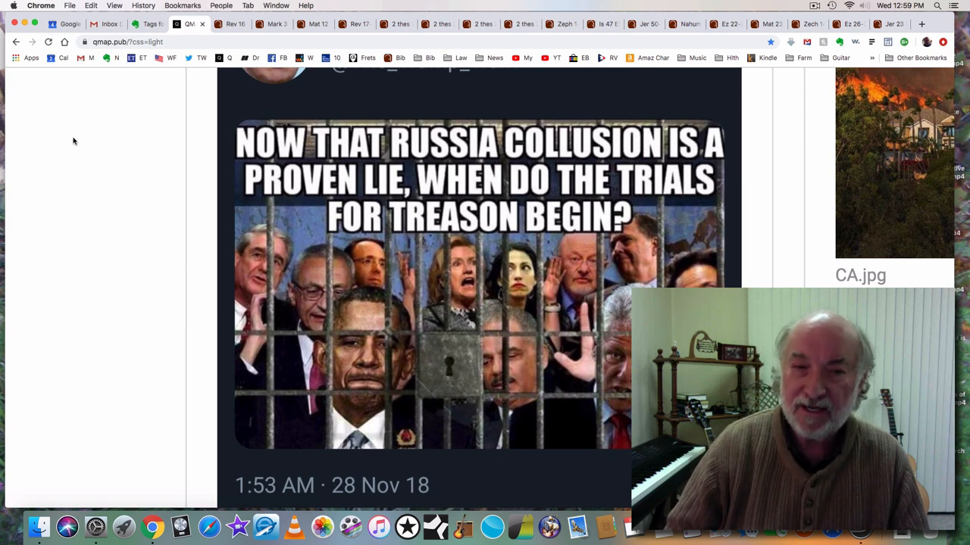
pyautogui.moveTo(584, 295)
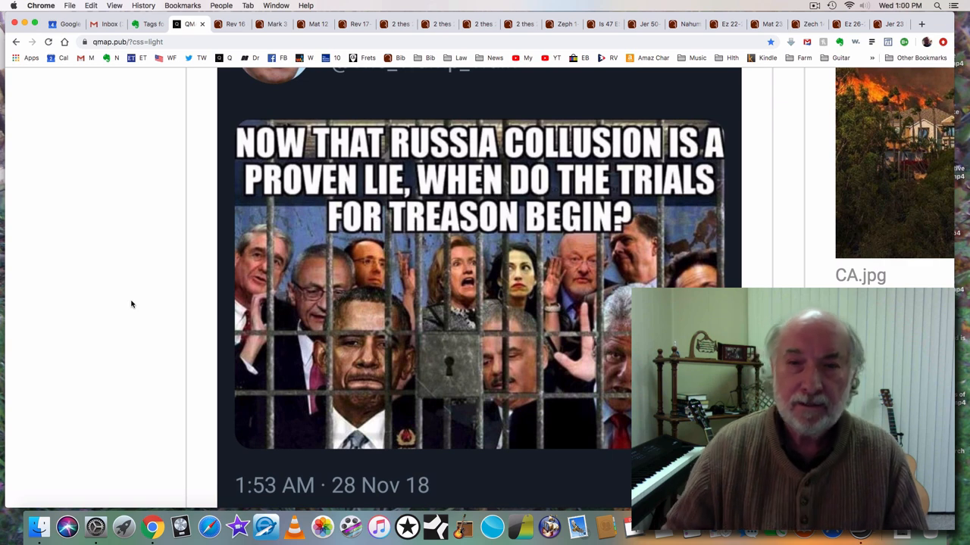
pyautogui.moveTo(223, 334)
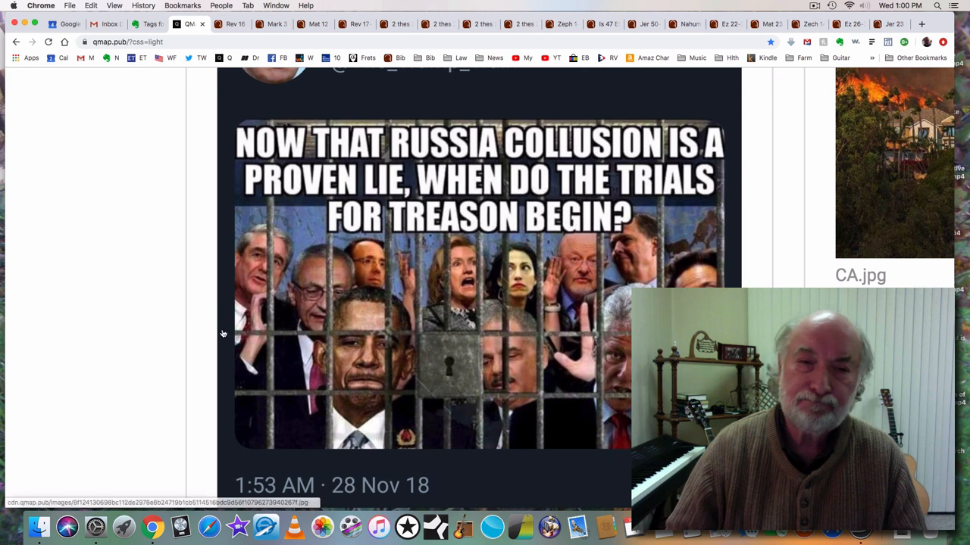
pyautogui.scroll(-3)
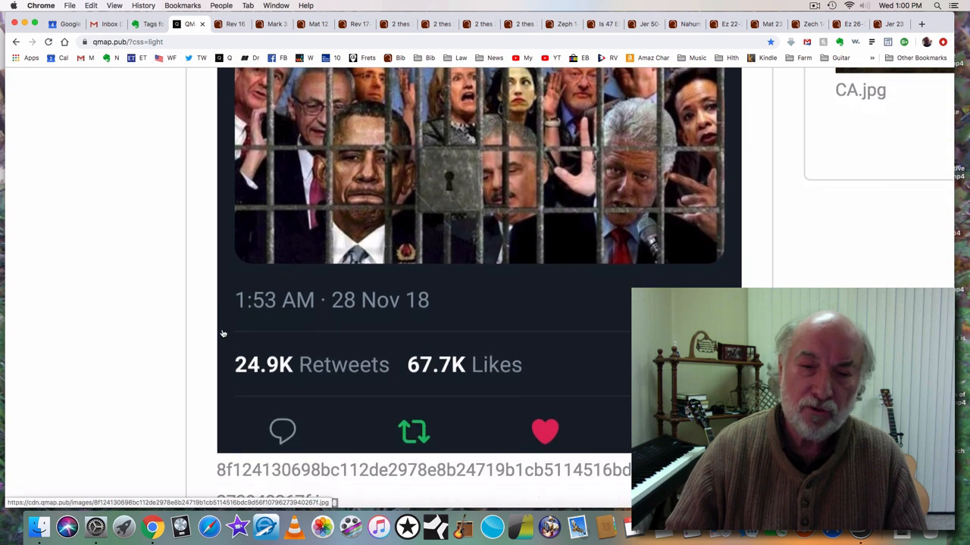
pyautogui.scroll(-3)
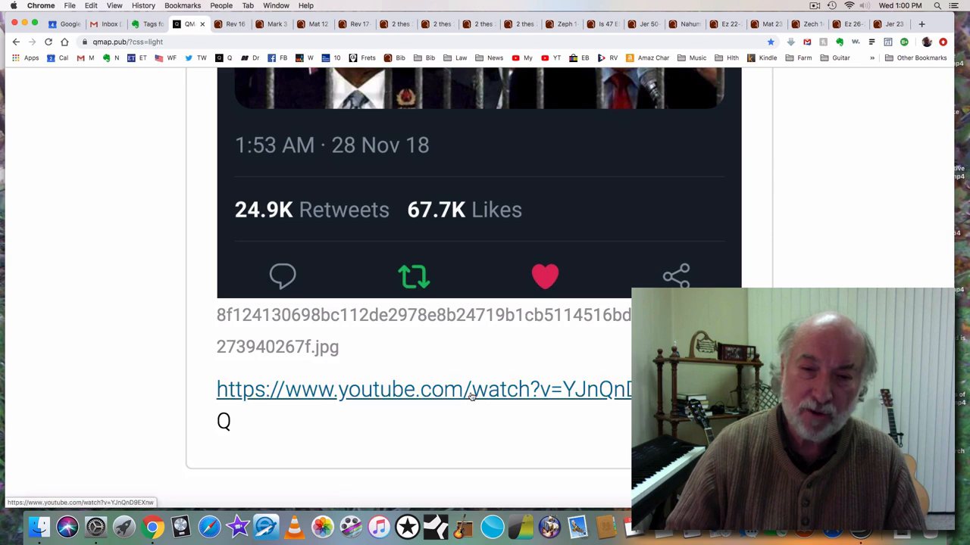
# - Open the linked Law Abiding Citizen clip and watch it full screen
pyautogui.click(424, 389)
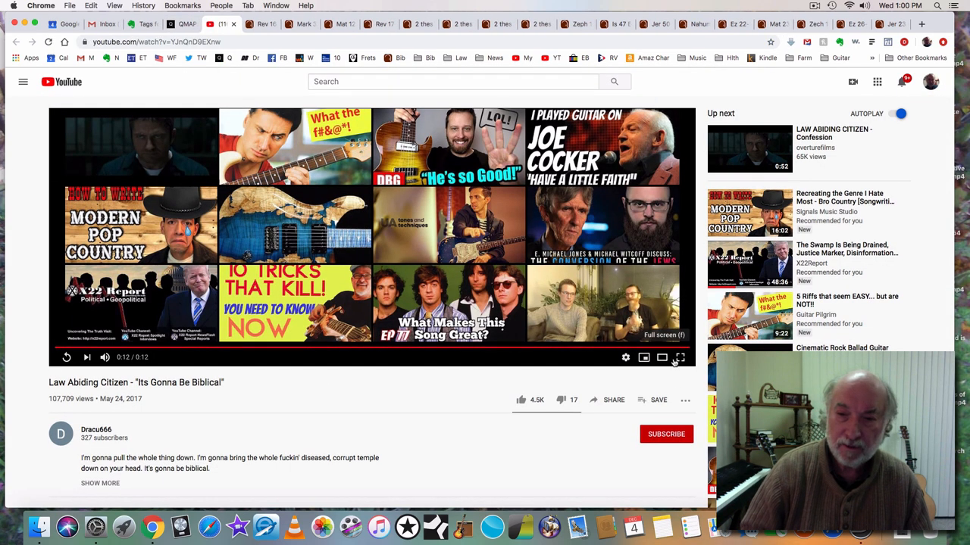
pyautogui.click(679, 356)
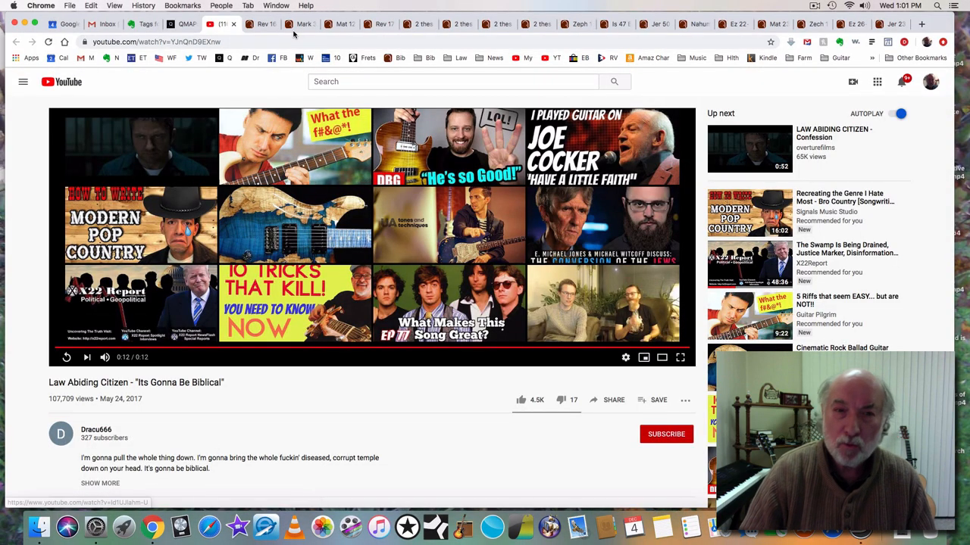
pyautogui.moveTo(300, 24)
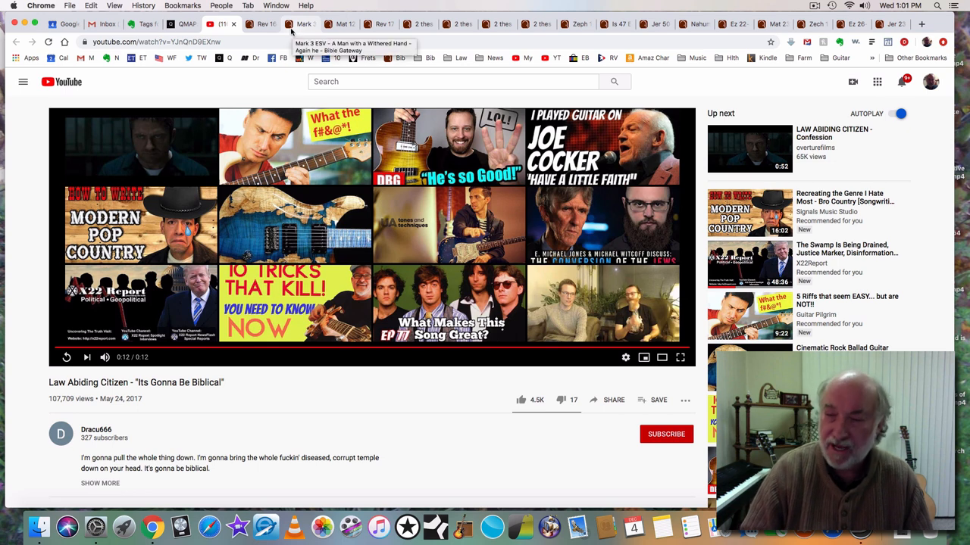
pyautogui.moveTo(262, 23)
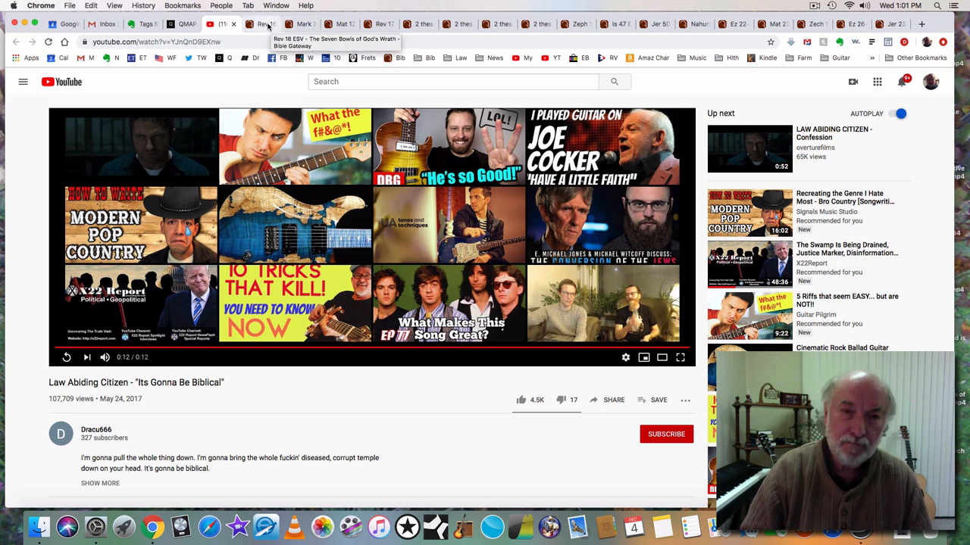
pyautogui.moveTo(218, 90)
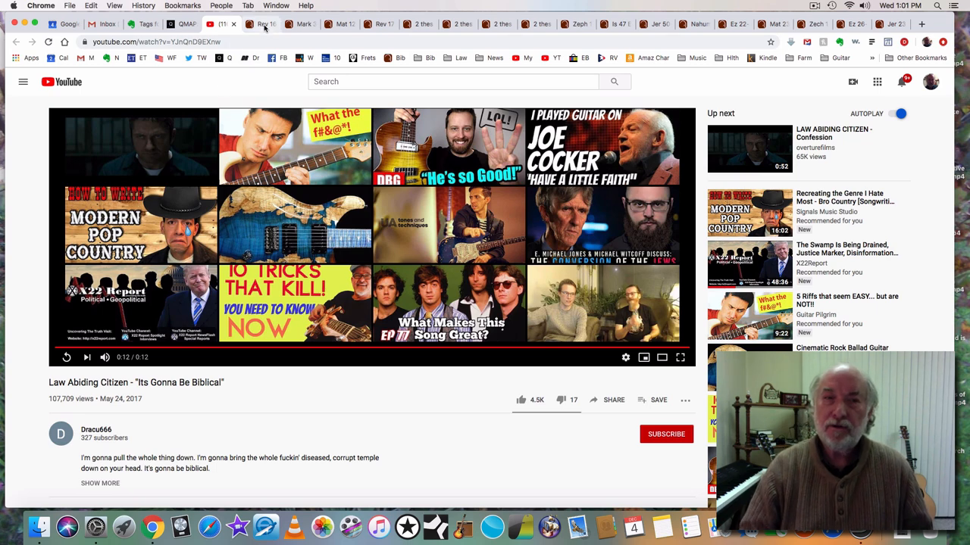
# - Switch to the Revelation 16 tab and read down to the Seventh Bowl
pyautogui.click(261, 23)
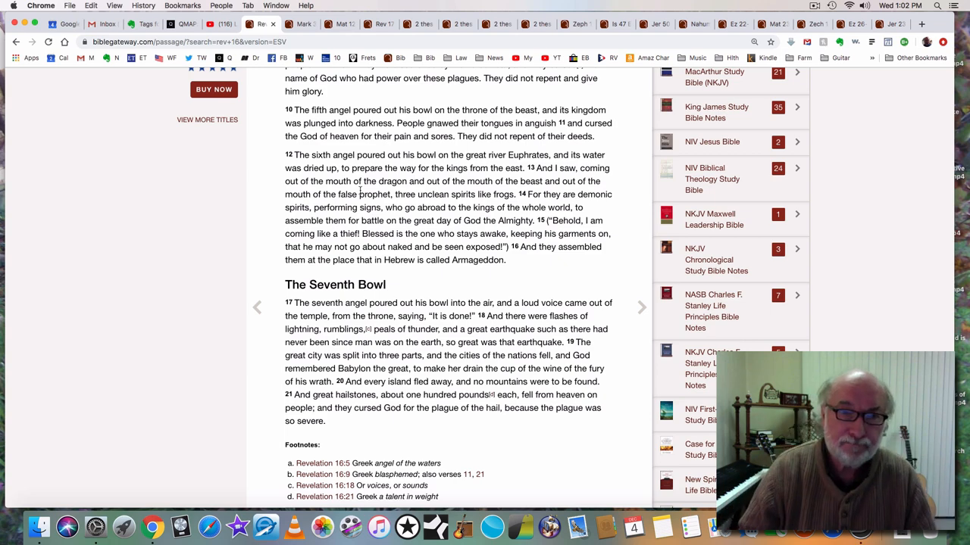
pyautogui.scroll(-3)
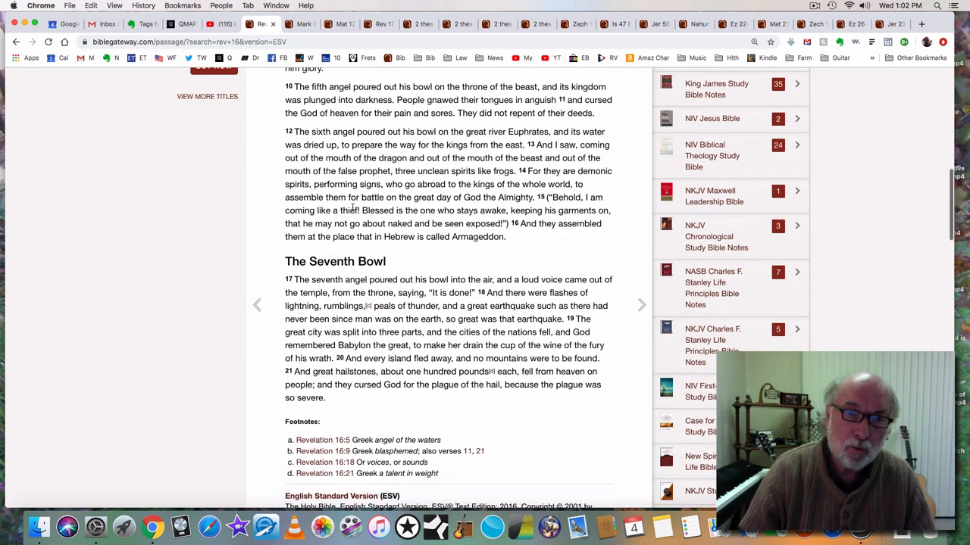
pyautogui.scroll(-3)
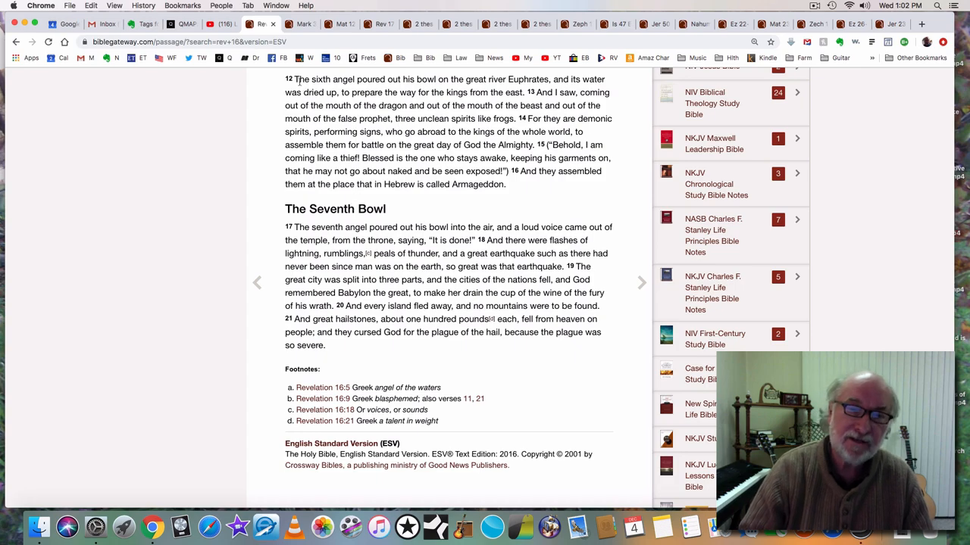
pyautogui.scroll(3)
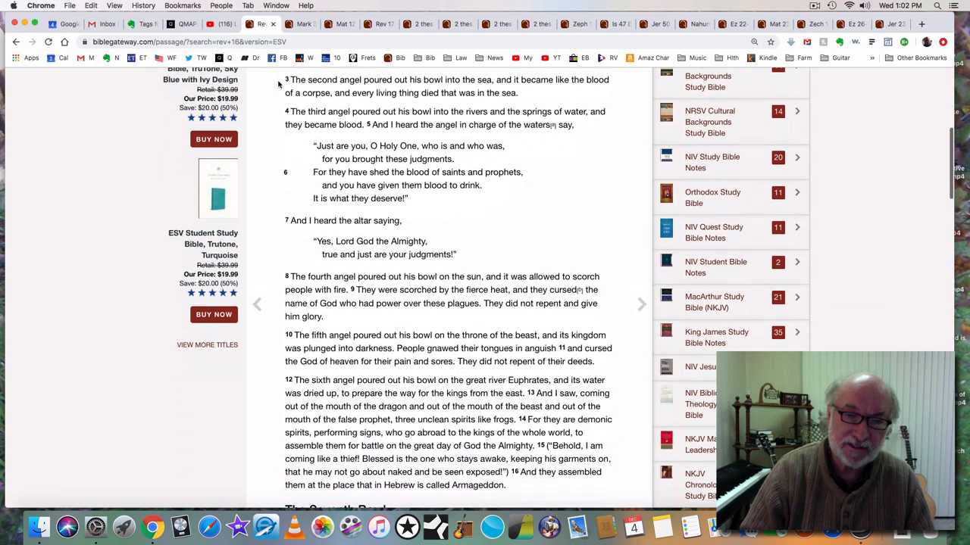
pyautogui.scroll(-3)
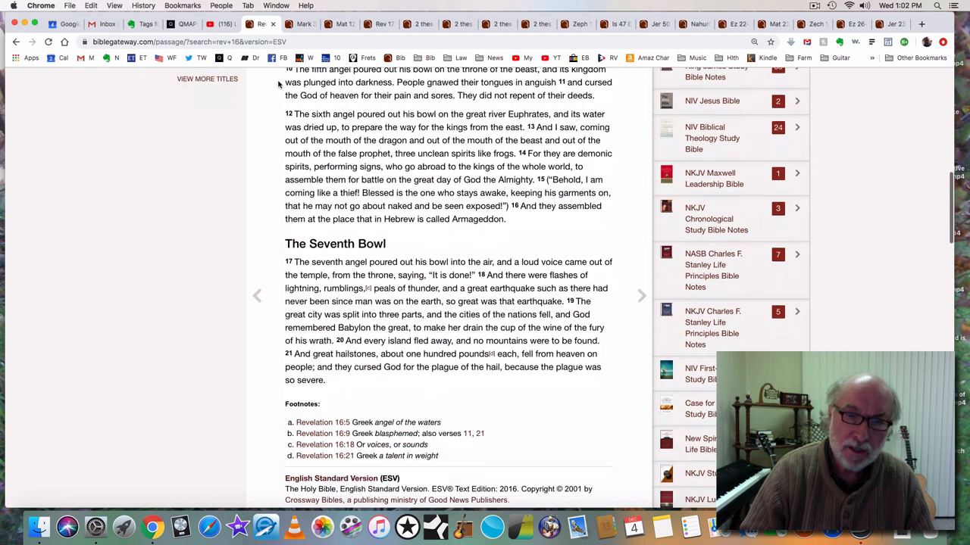
pyautogui.scroll(-3)
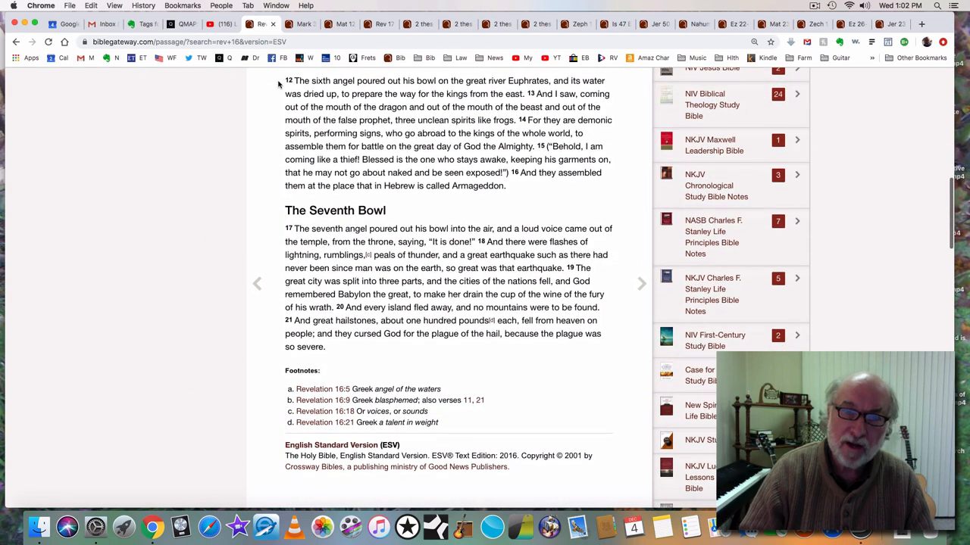
pyautogui.moveTo(271, 116)
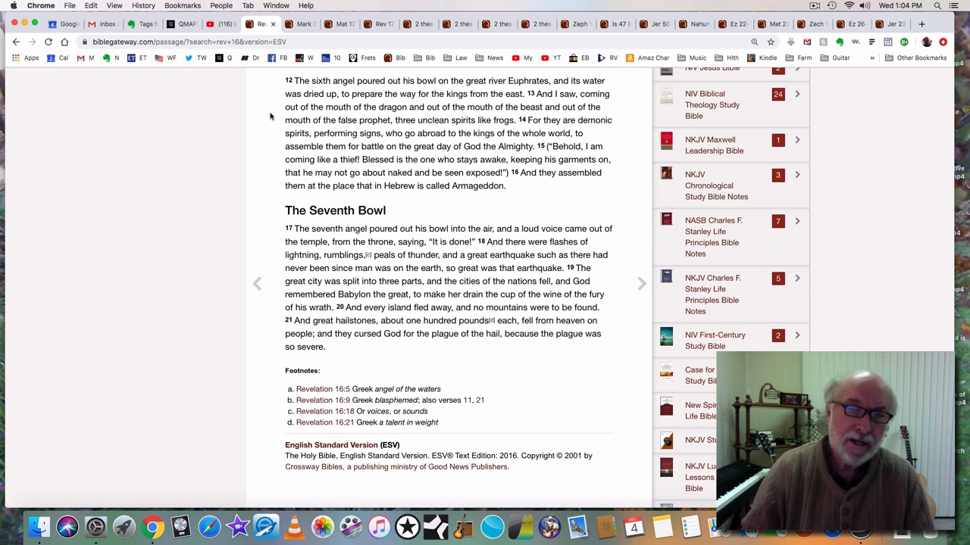
pyautogui.moveTo(455, 144)
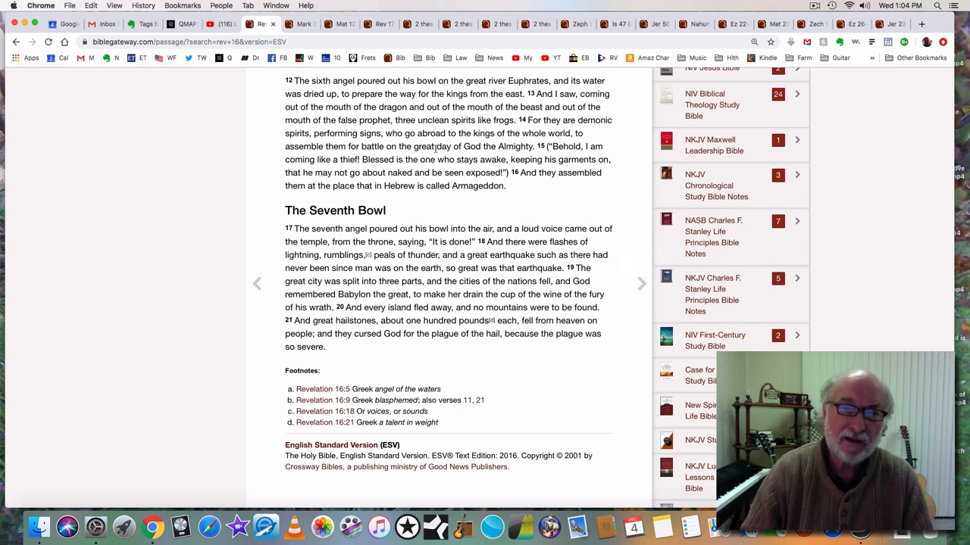
pyautogui.moveTo(530, 195)
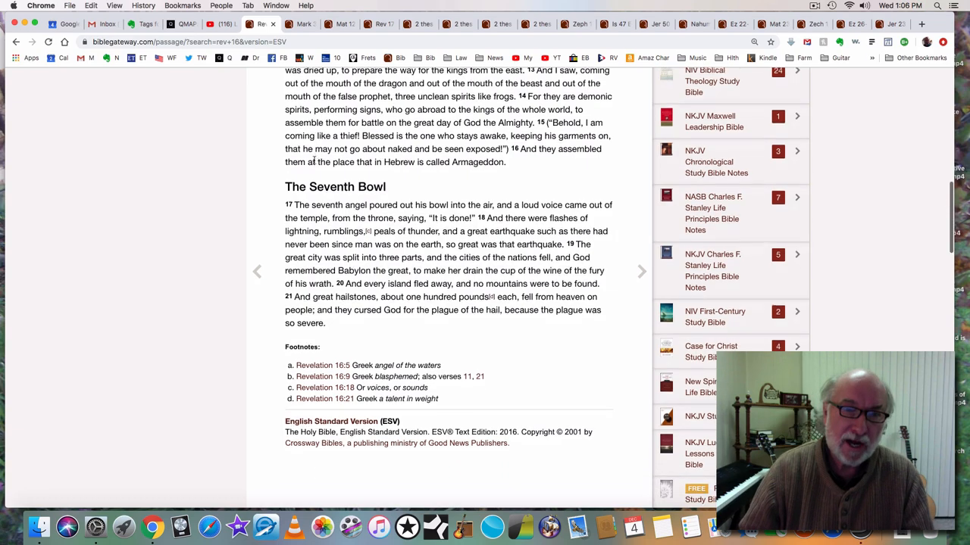
pyautogui.scroll(-3)
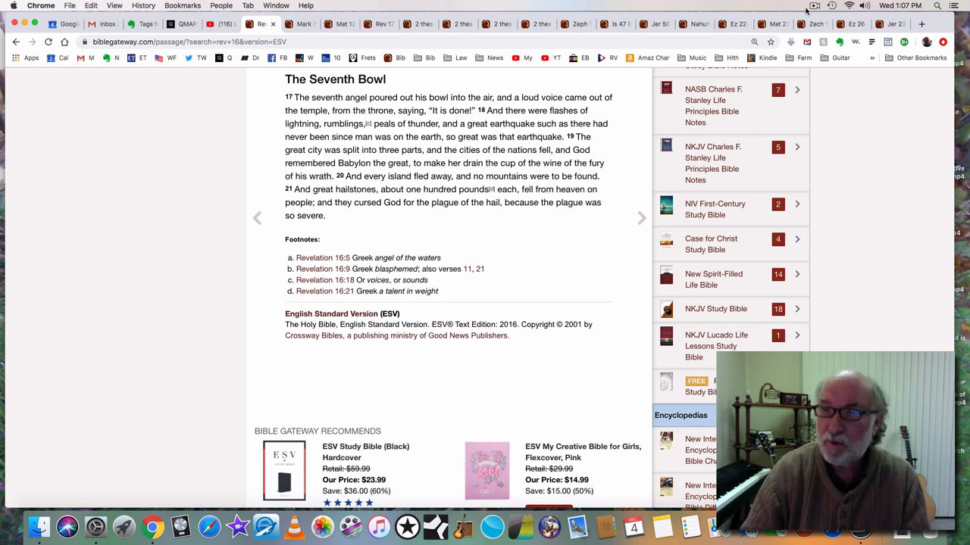
# - Switch to the Revelation 17 ESV tab on Bible Gateway
pyautogui.click(815, 5)
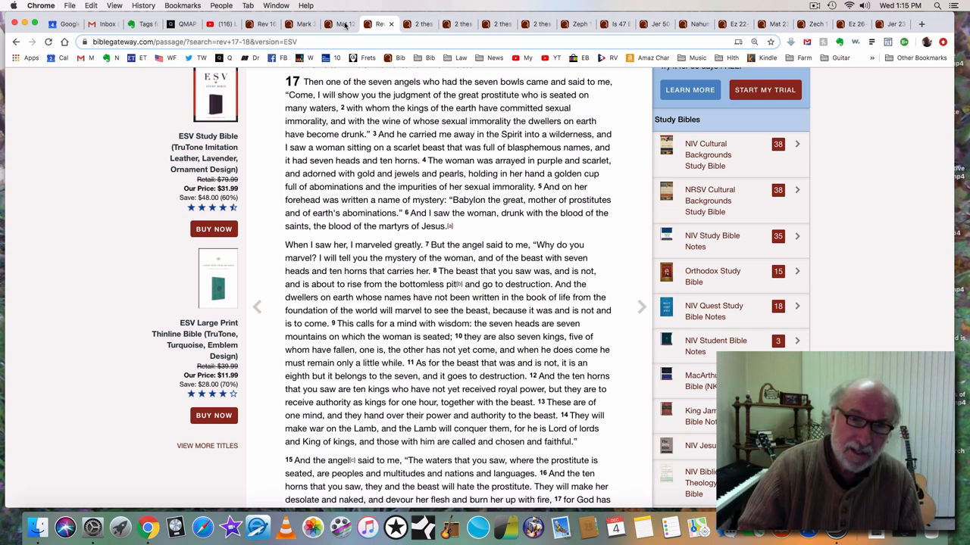
# - Switch to the Matthew 12 ESV tab on Bible Gateway
pyautogui.click(340, 24)
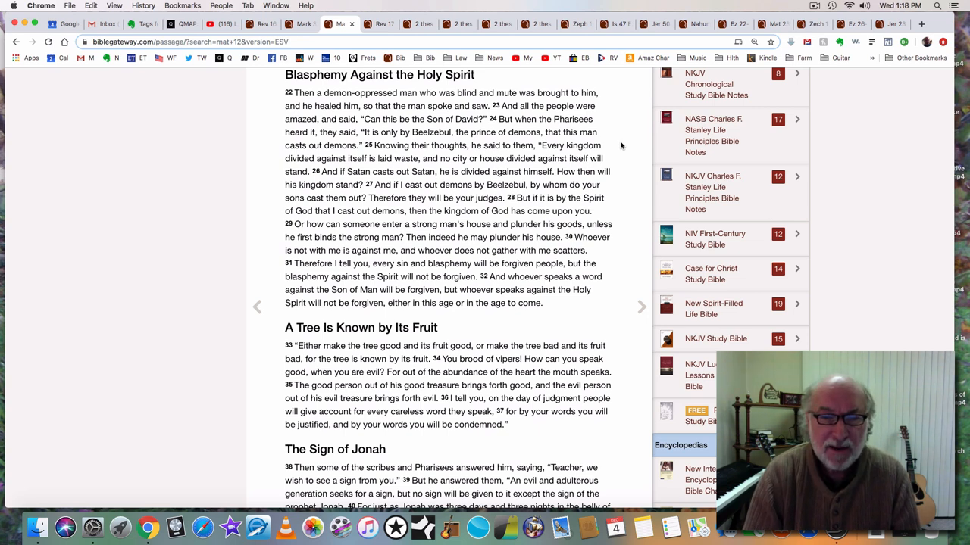
pyautogui.moveTo(613, 148)
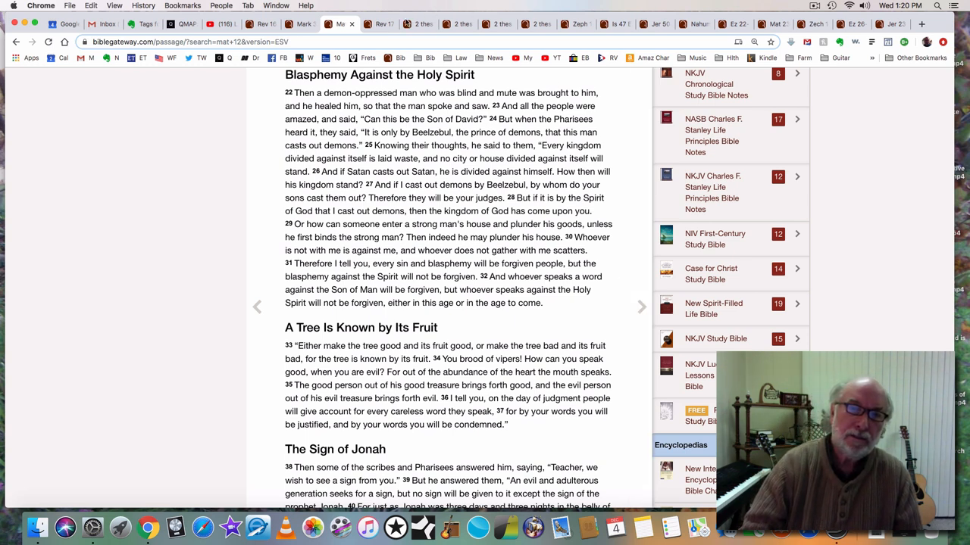
# - Switch to the Rev 17 tab and read through verse 18 into The Fall of Babylon
pyautogui.click(385, 24)
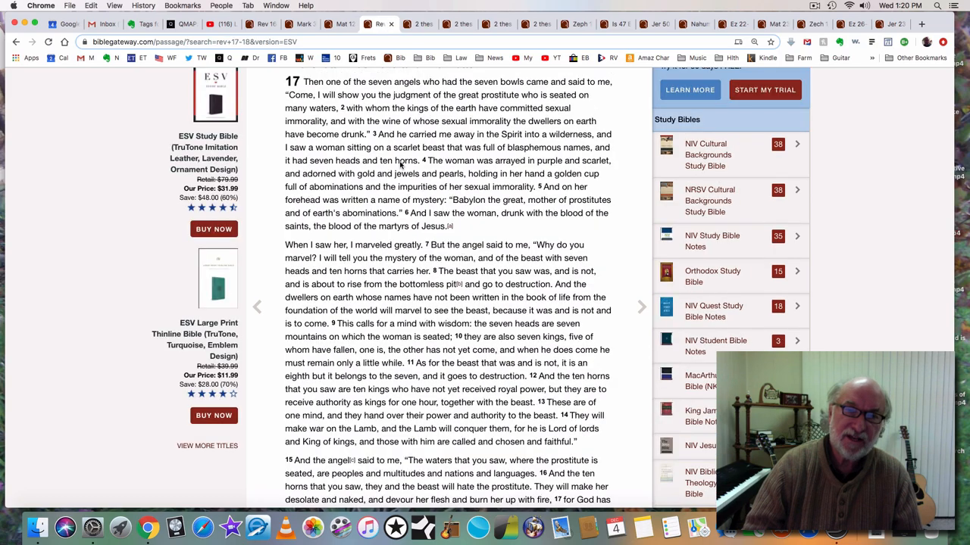
pyautogui.scroll(-3)
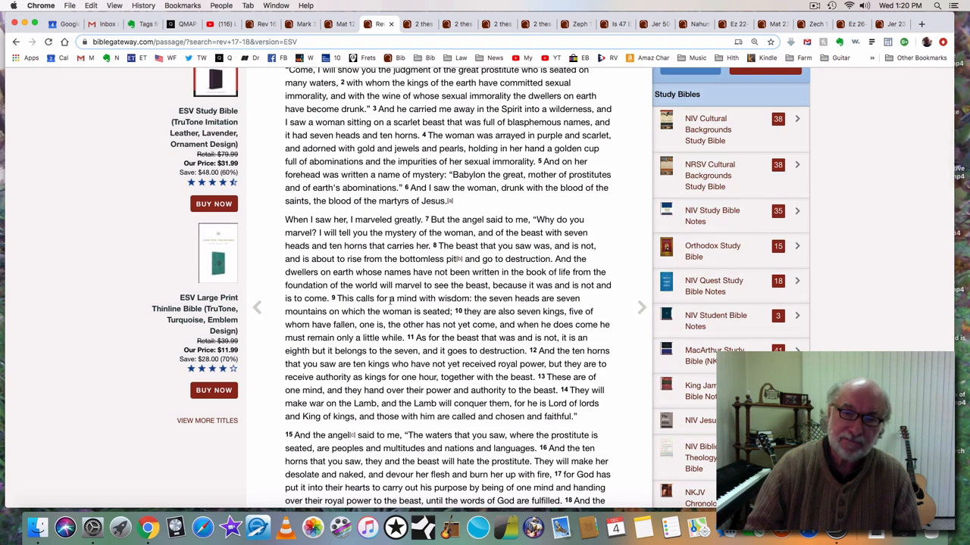
pyautogui.scroll(-3)
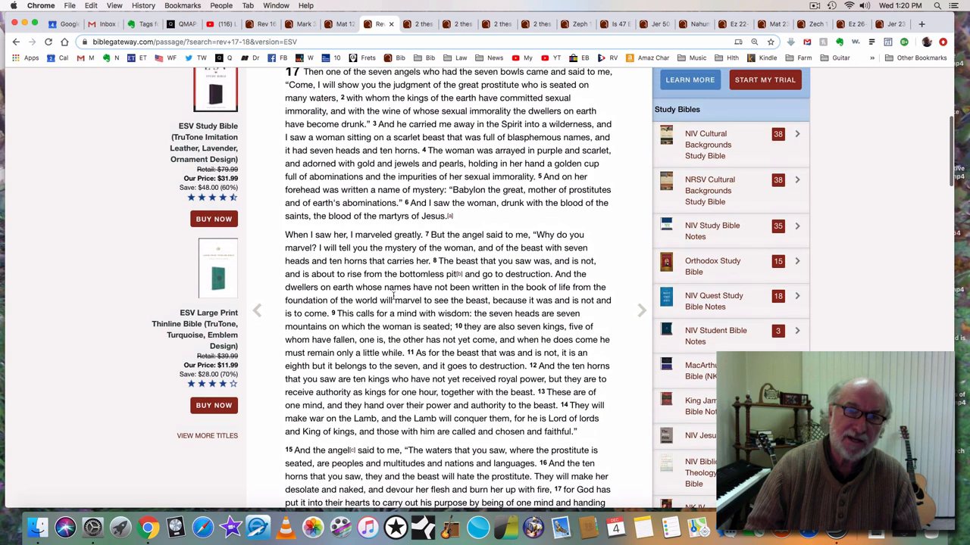
pyautogui.scroll(-3)
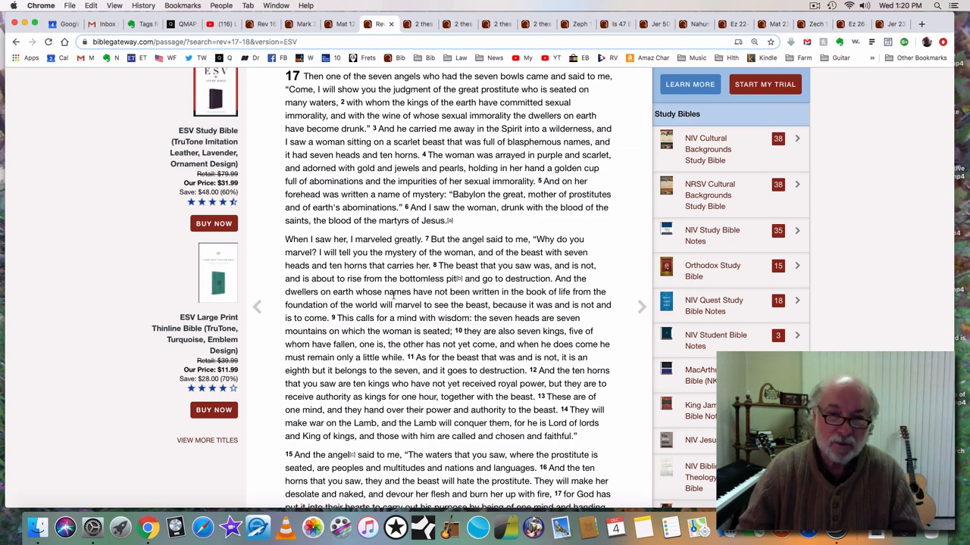
pyautogui.scroll(-3)
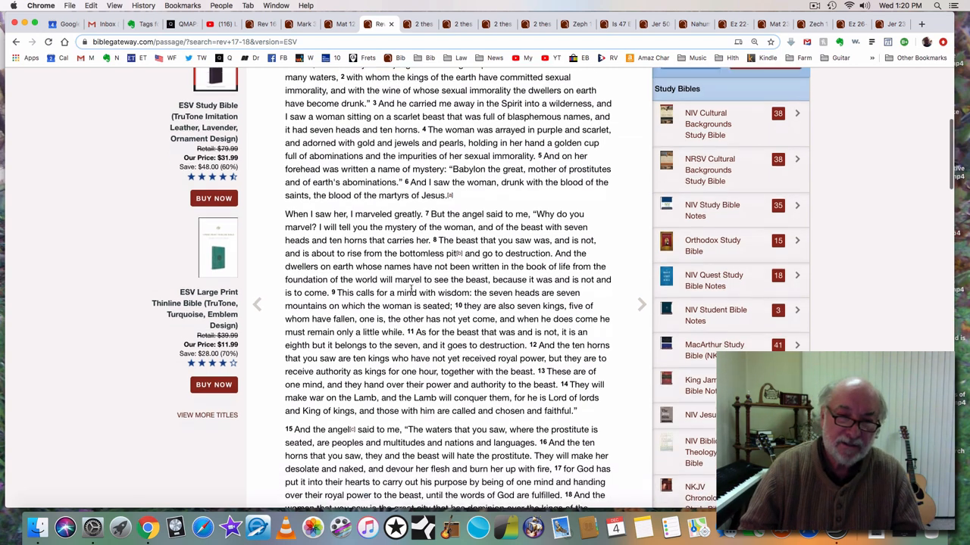
pyautogui.scroll(-3)
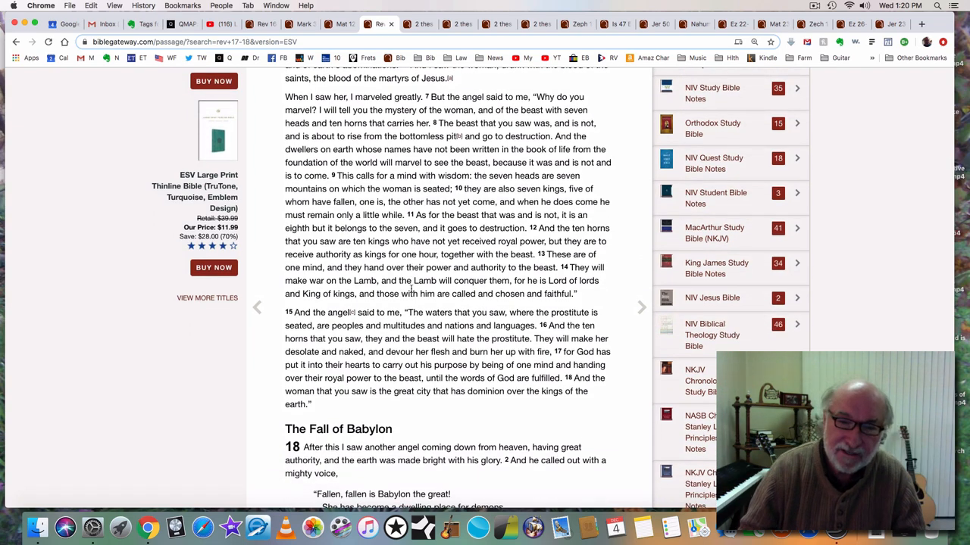
pyautogui.scroll(-3)
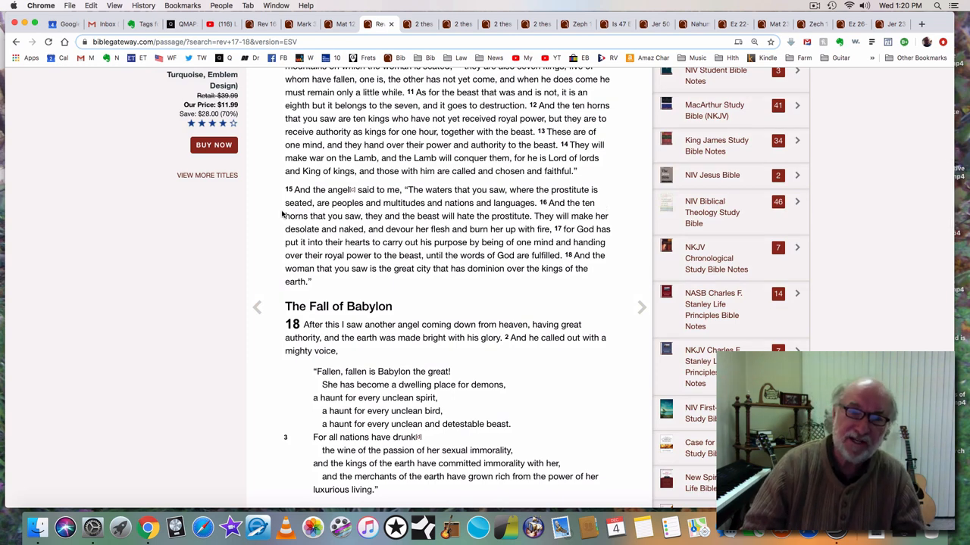
pyautogui.moveTo(515, 212)
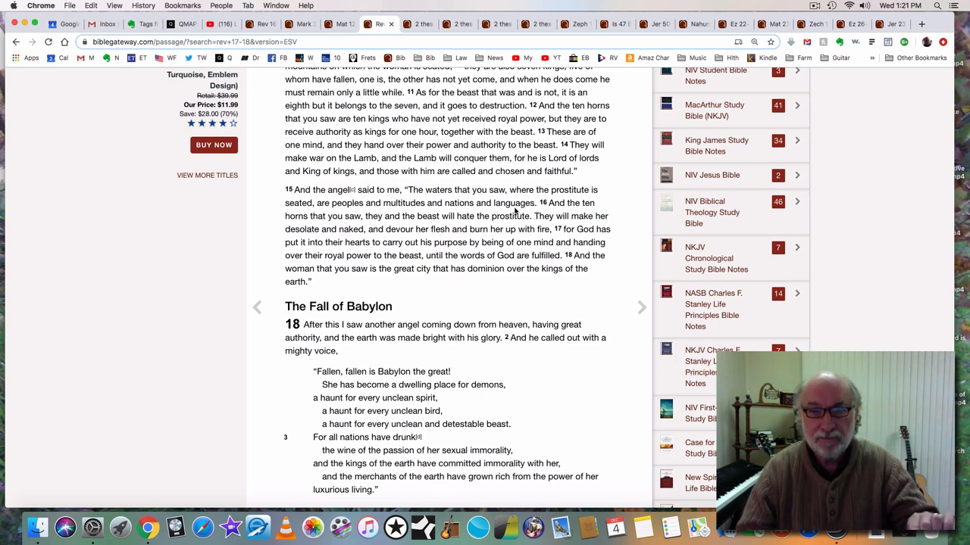
pyautogui.moveTo(583, 206)
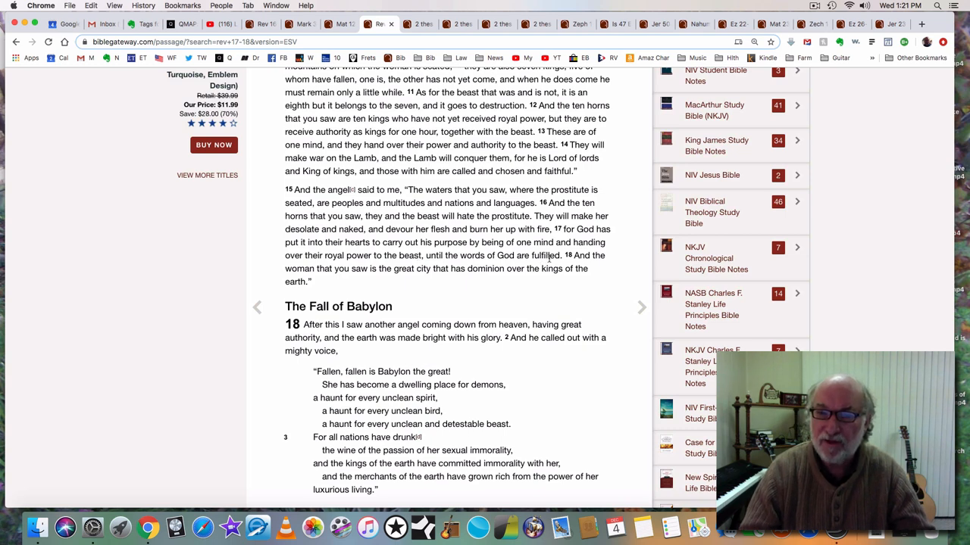
pyautogui.moveTo(381, 287)
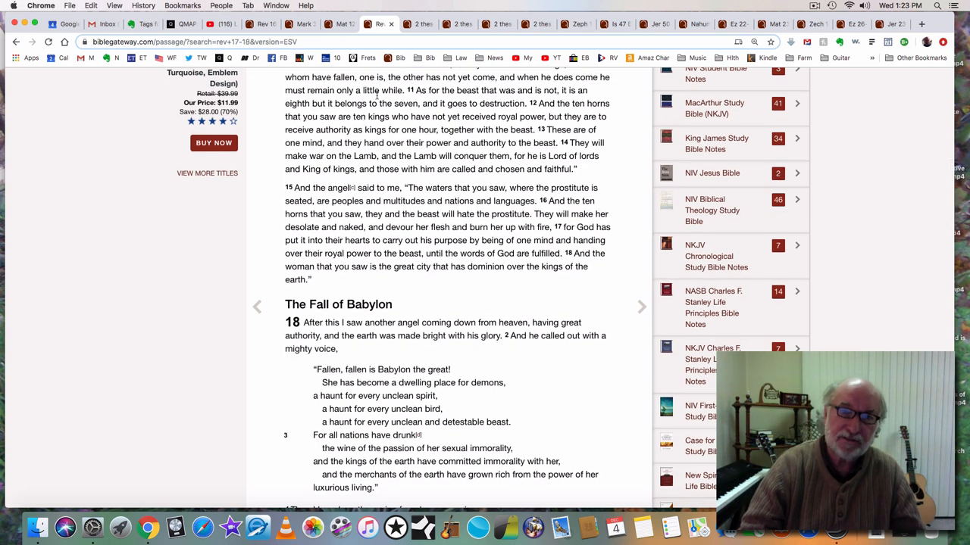
pyautogui.click(419, 23)
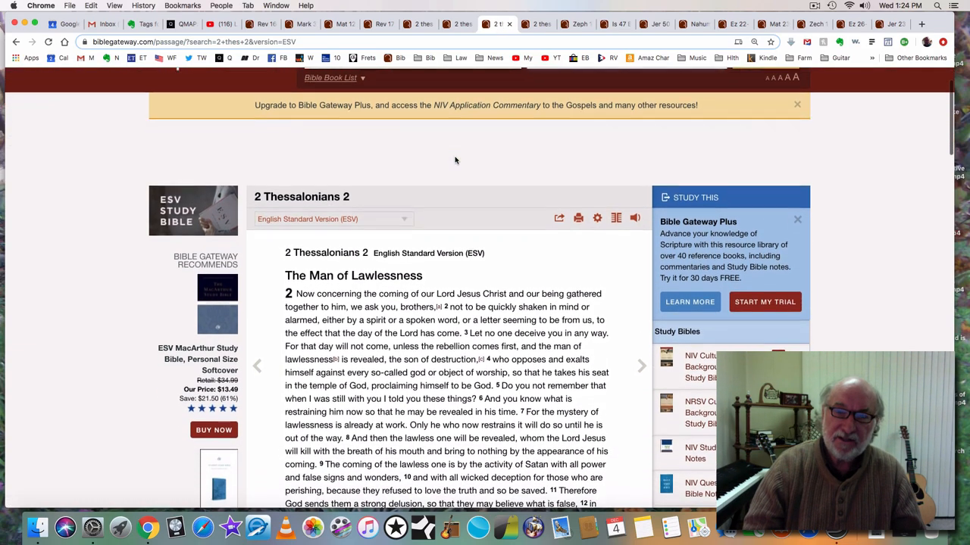
pyautogui.scroll(-3)
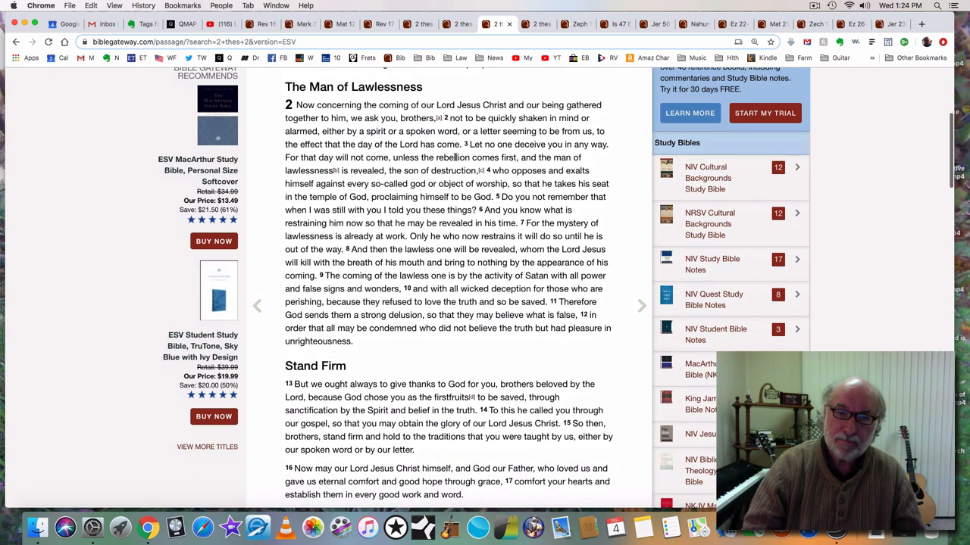
pyautogui.scroll(-3)
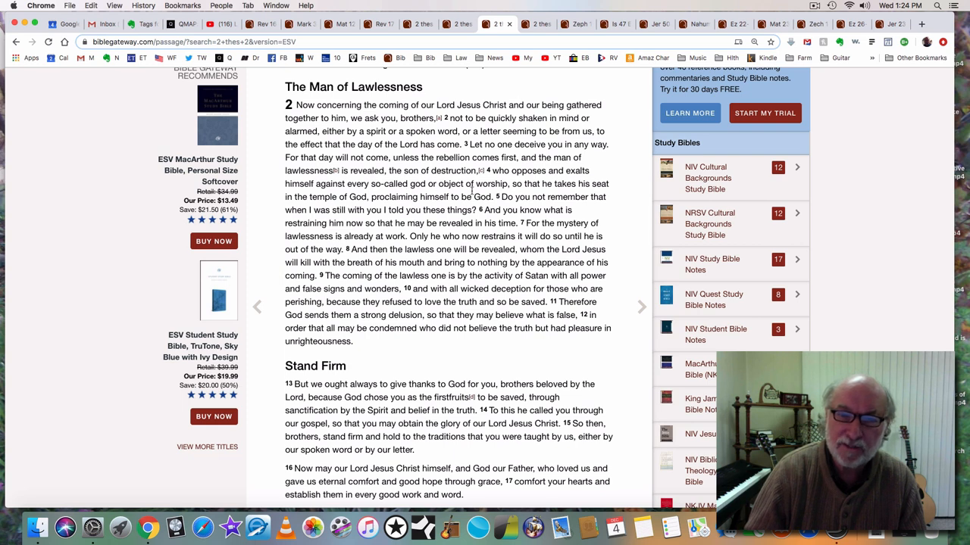
pyautogui.moveTo(530, 193)
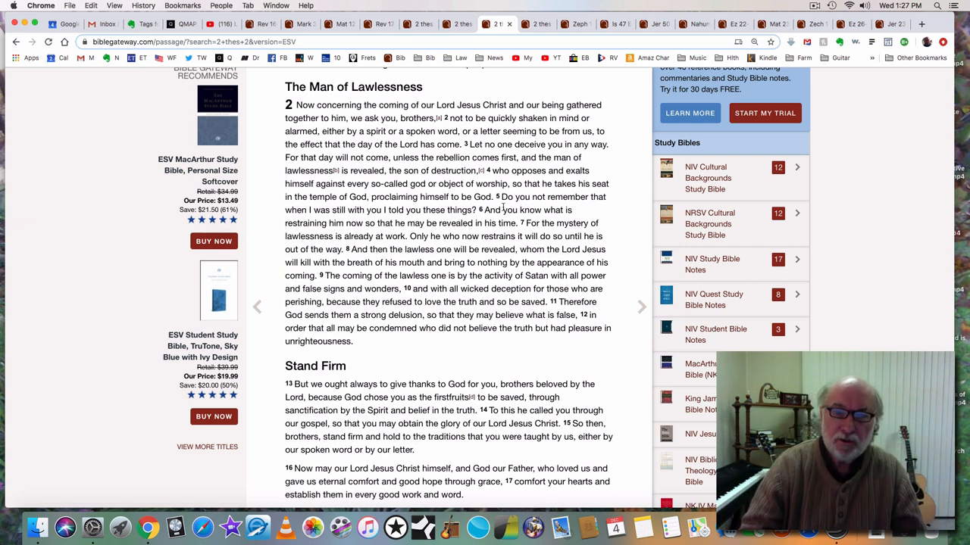
pyautogui.scroll(-3)
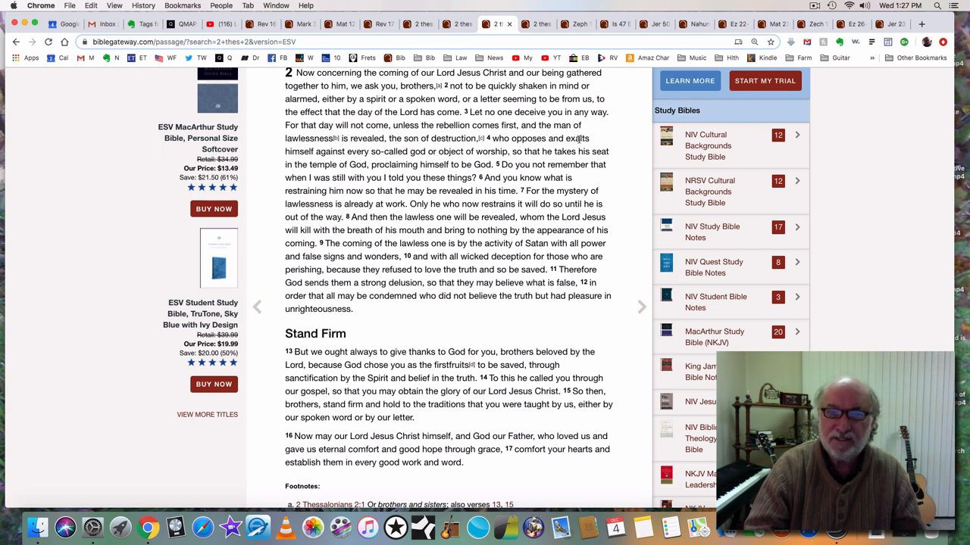
pyautogui.moveTo(336, 153)
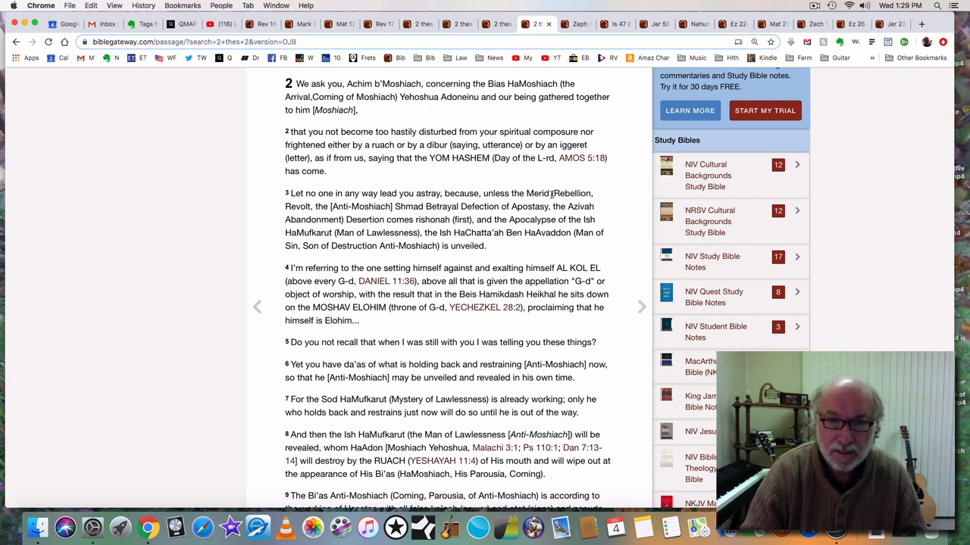
pyautogui.moveTo(488, 189)
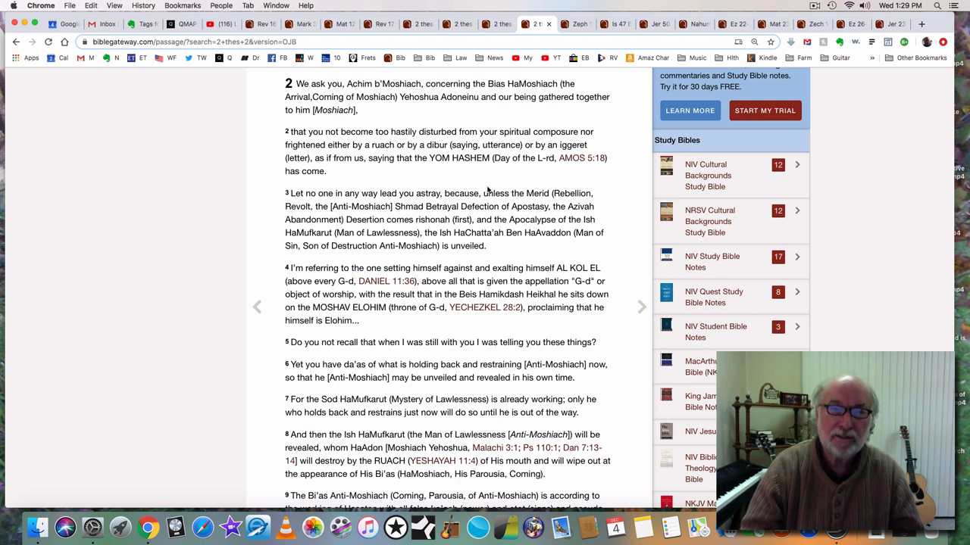
pyautogui.moveTo(507, 181)
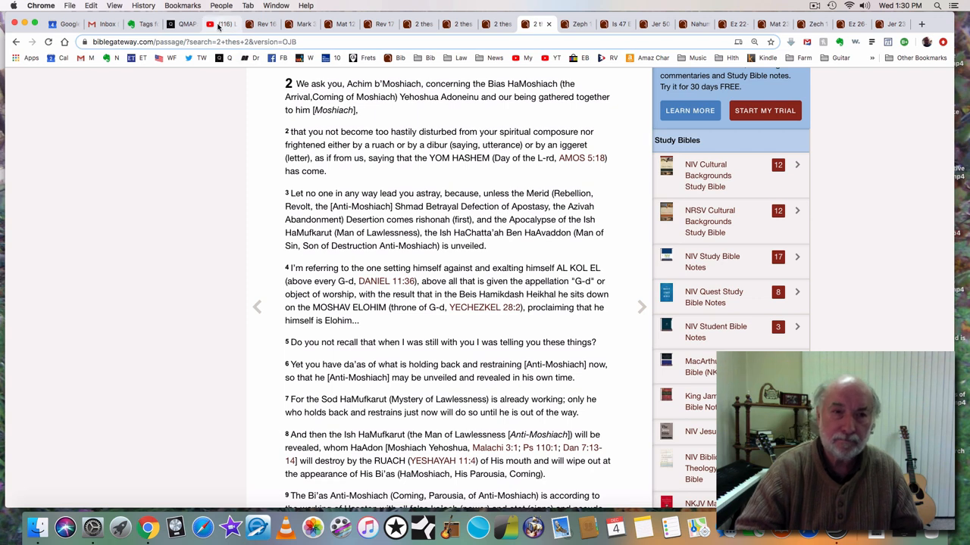
# - Return to the YouTube tab, replay the clip and watch it full screen
pyautogui.click(220, 24)
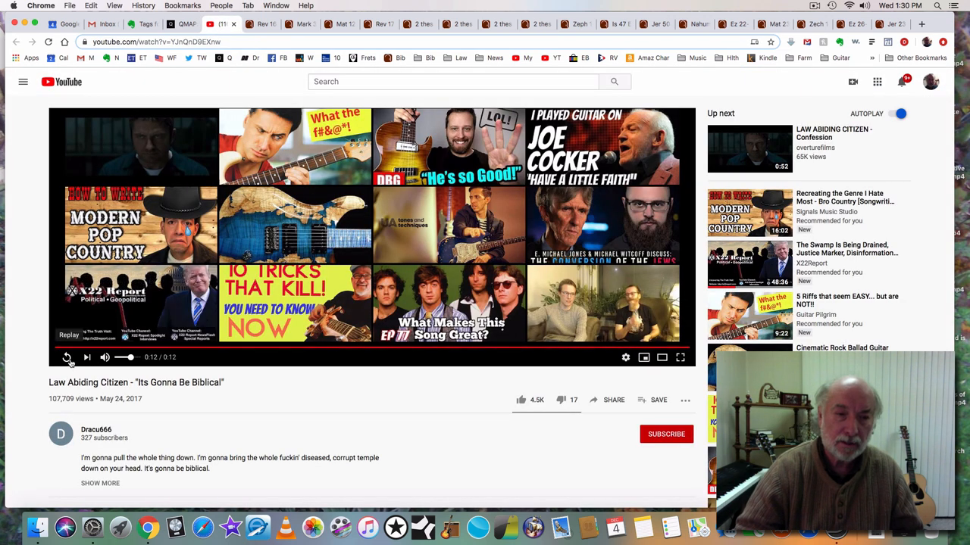
pyautogui.click(67, 356)
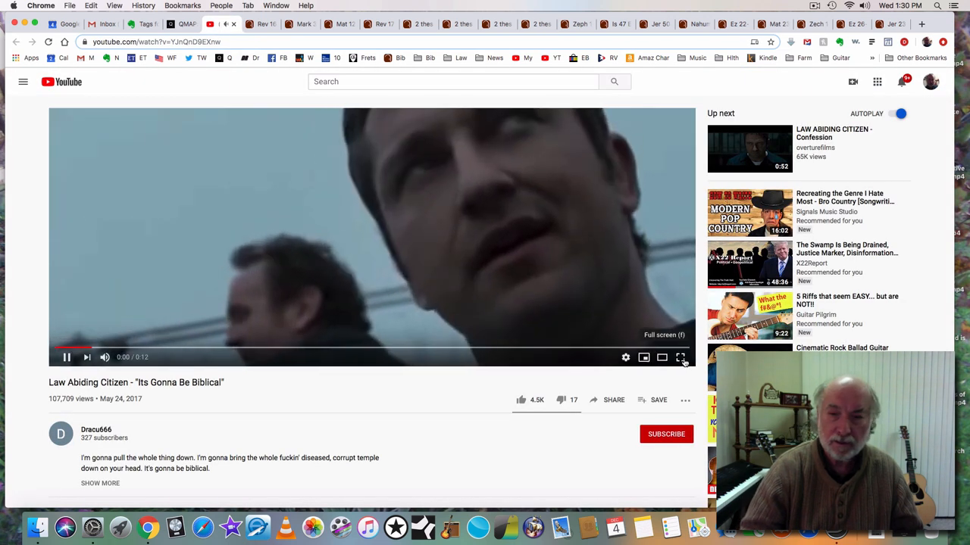
pyautogui.click(681, 357)
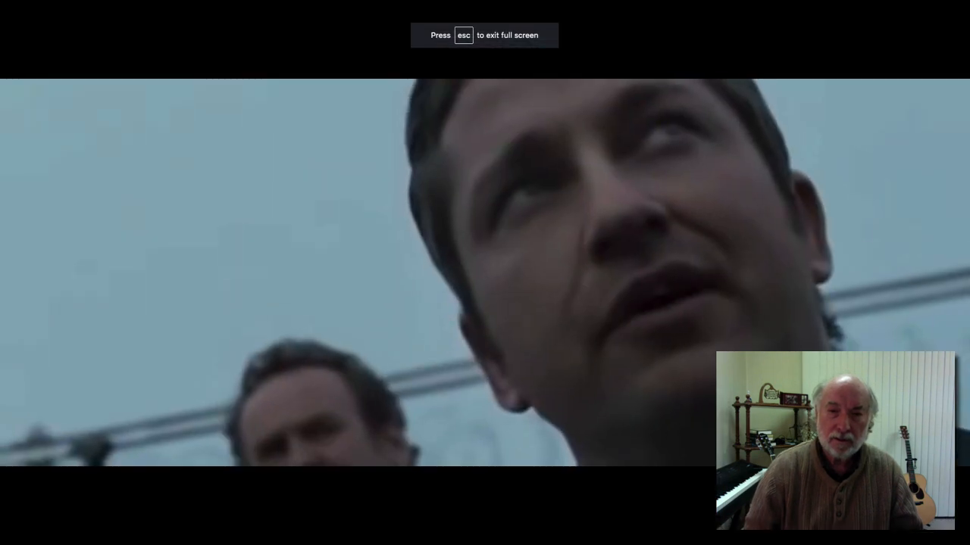